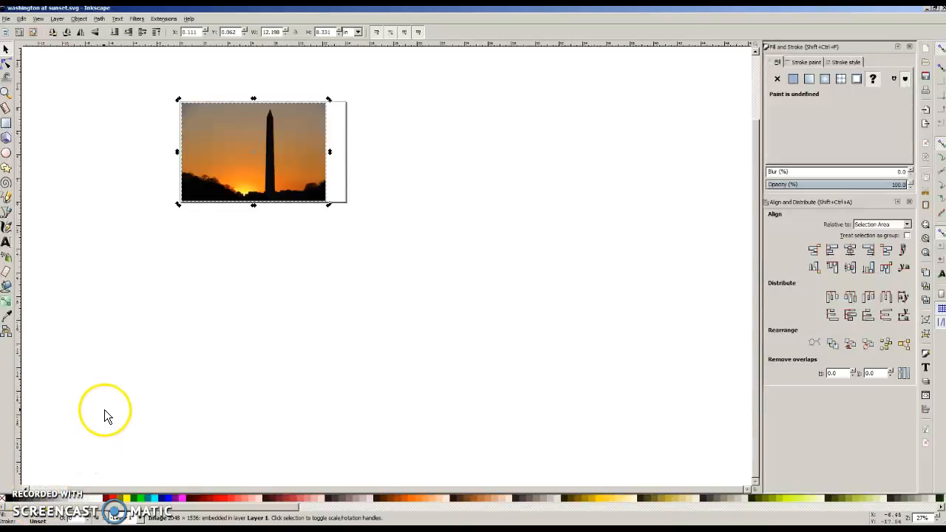
mouse_move(252, 303)
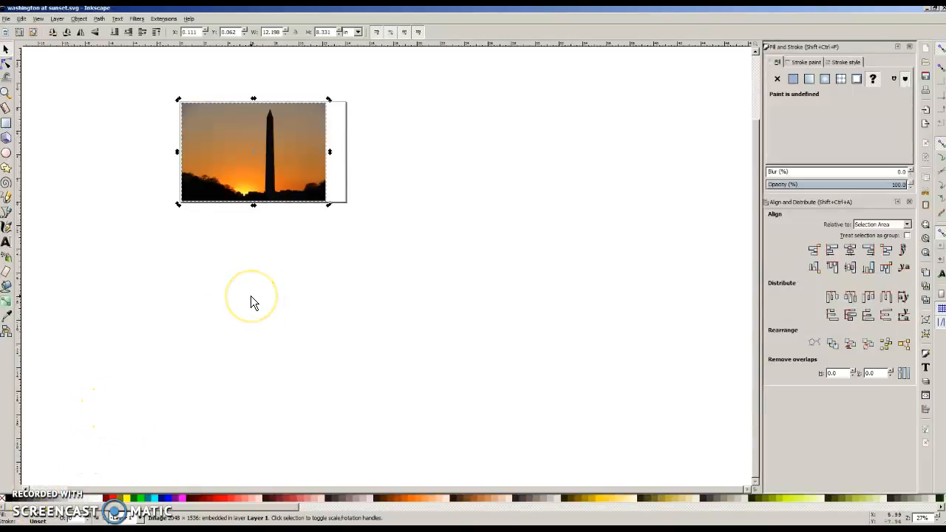
mouse_move(251, 299)
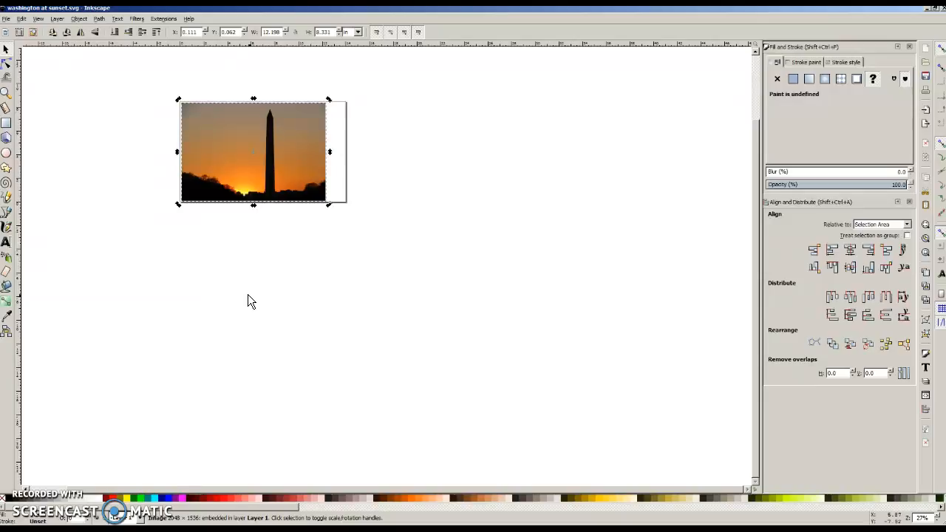
mouse_move(254, 297)
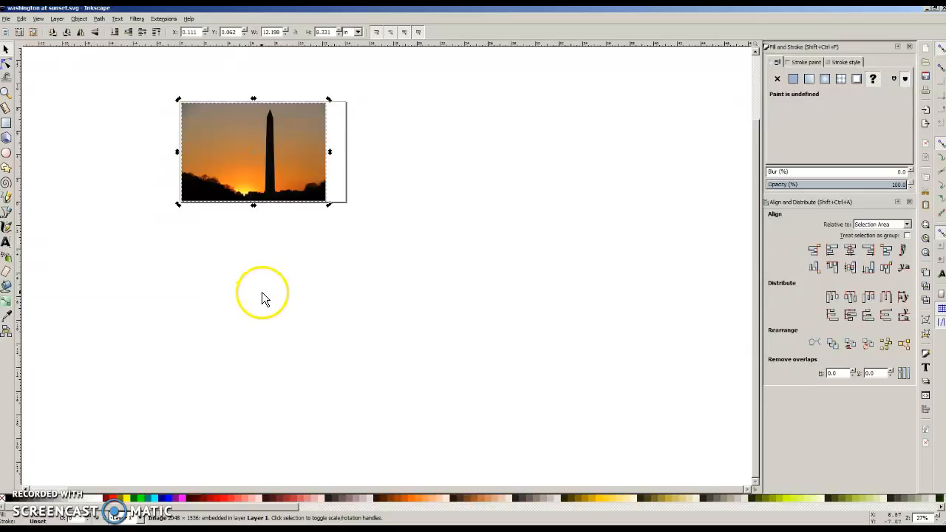
mouse_move(322, 287)
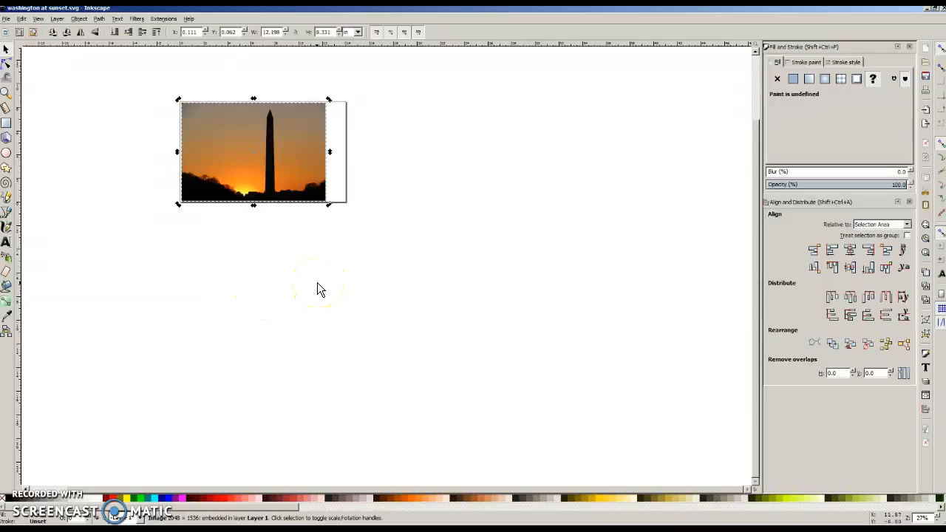
mouse_move(320, 288)
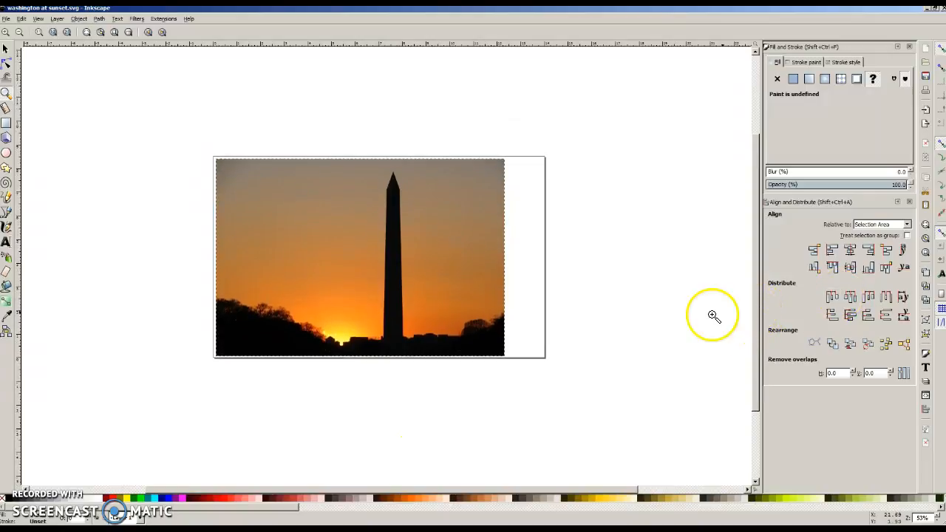
mouse_move(589, 289)
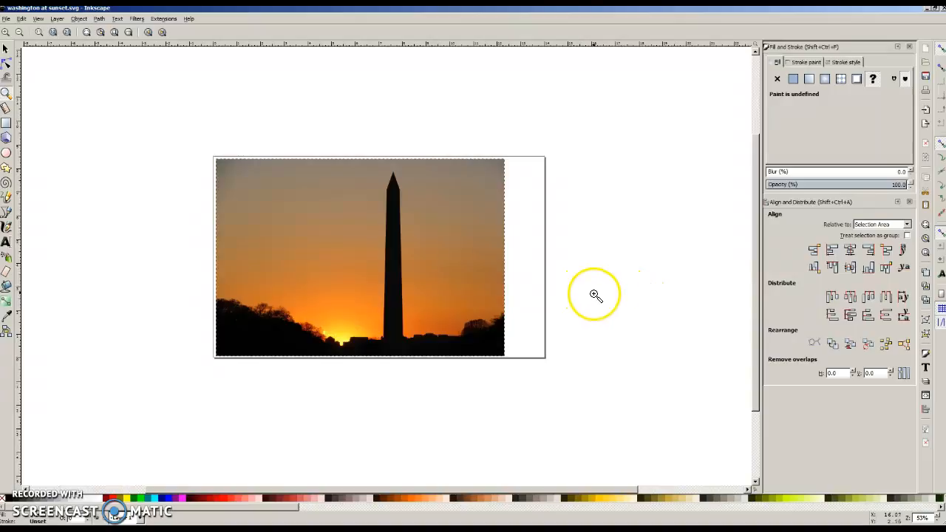
mouse_move(330, 229)
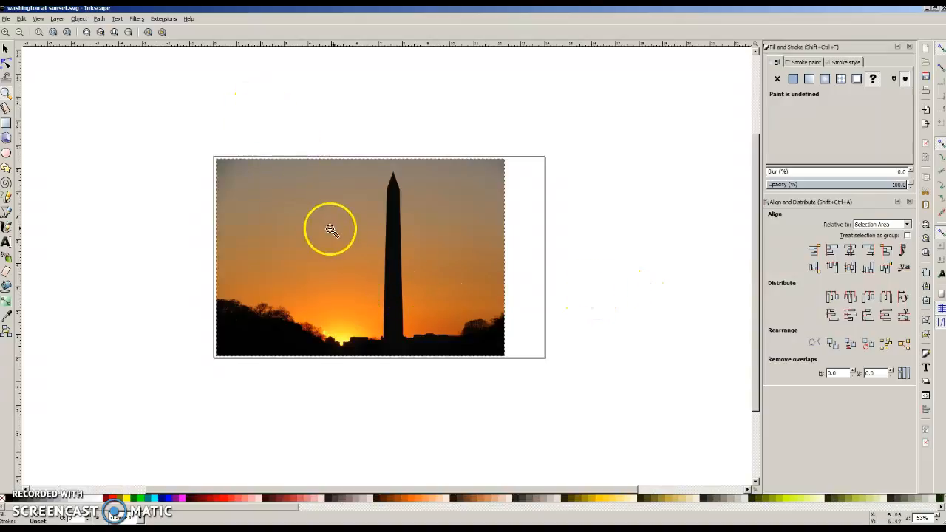
mouse_move(607, 228)
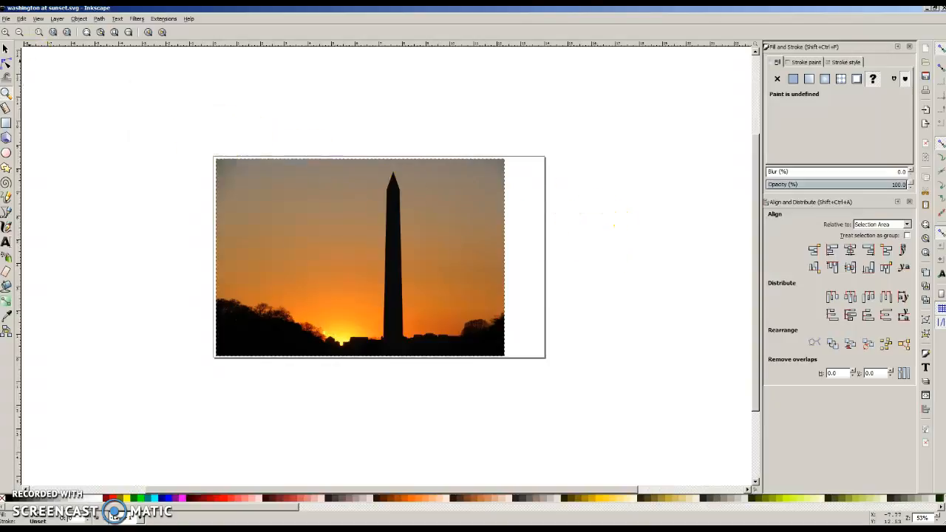
Select the embedded Washington Monument sunset photo with the Selector tool.
left_click(360, 256)
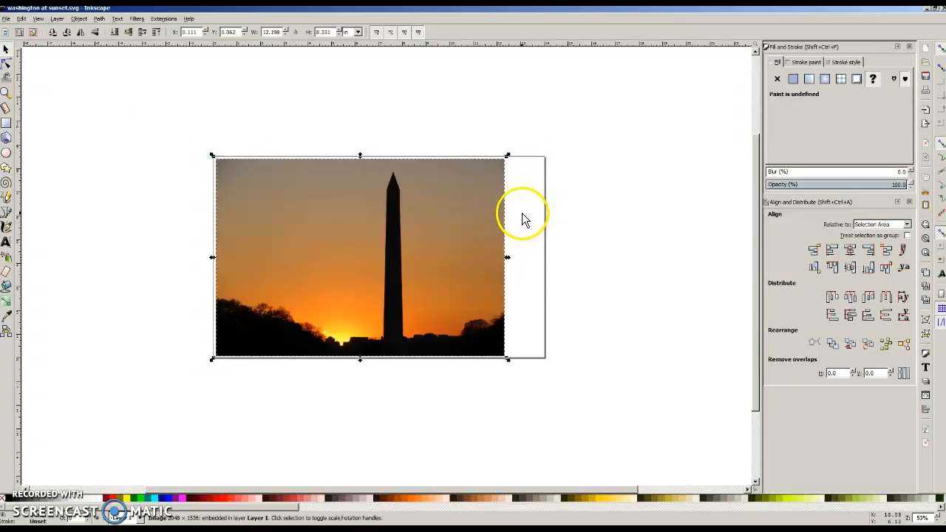
mouse_move(540, 161)
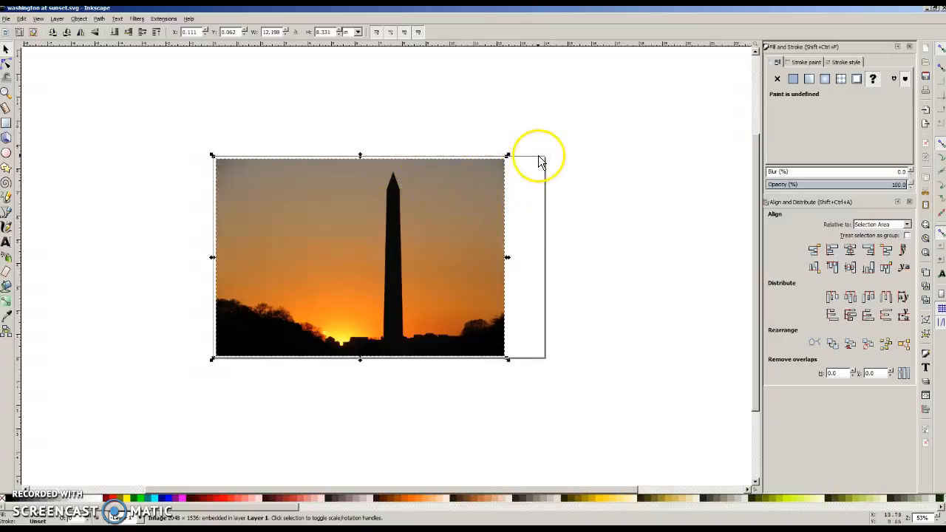
mouse_move(536, 372)
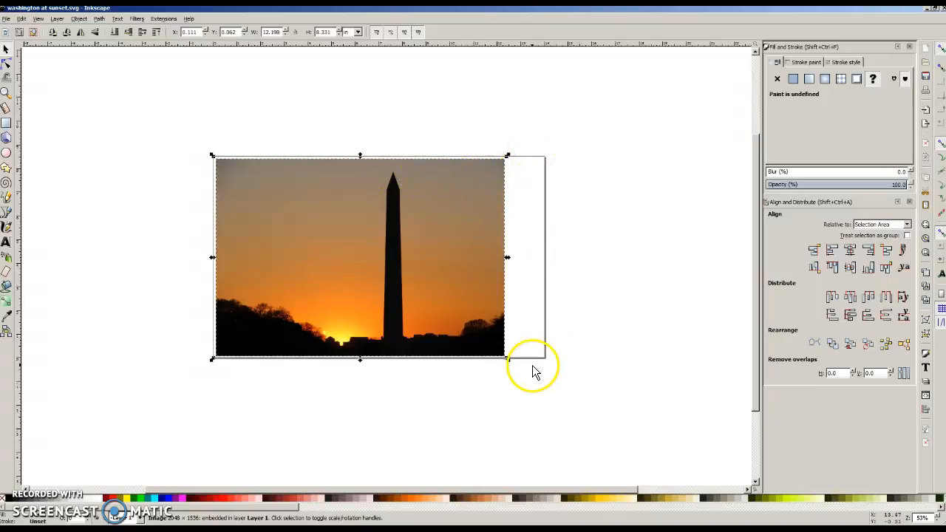
mouse_move(214, 369)
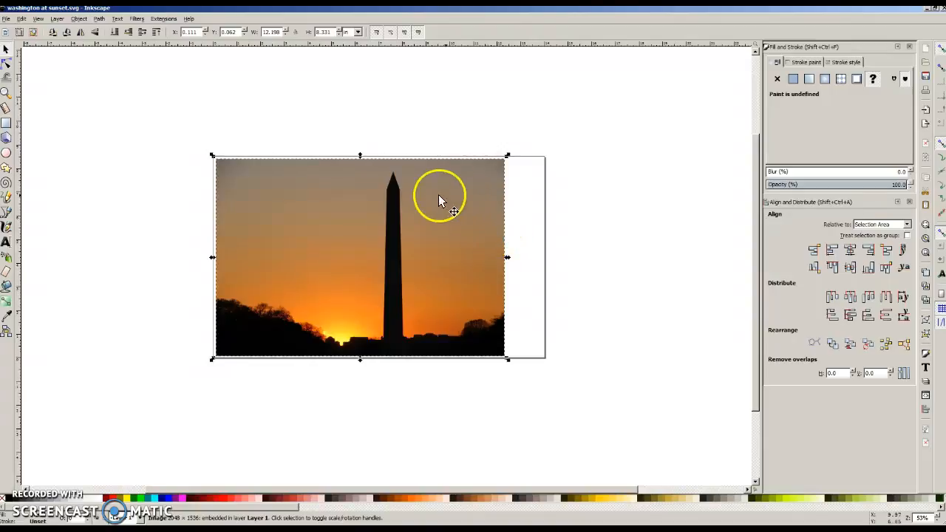
mouse_move(244, 277)
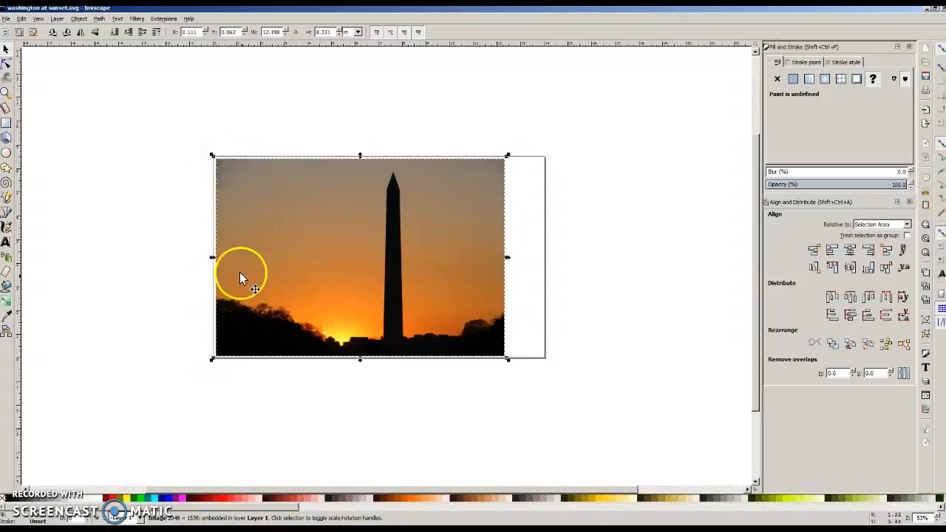
mouse_move(506, 251)
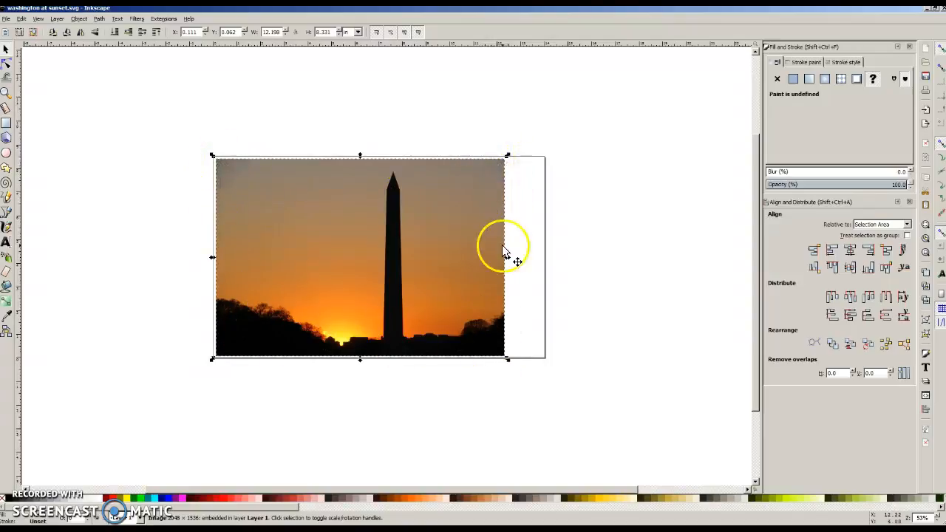
mouse_move(421, 237)
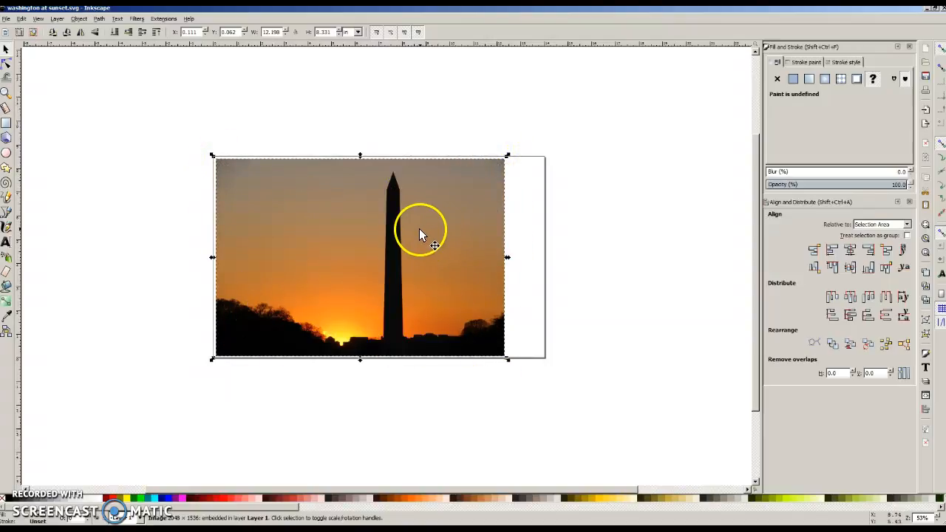
mouse_move(425, 218)
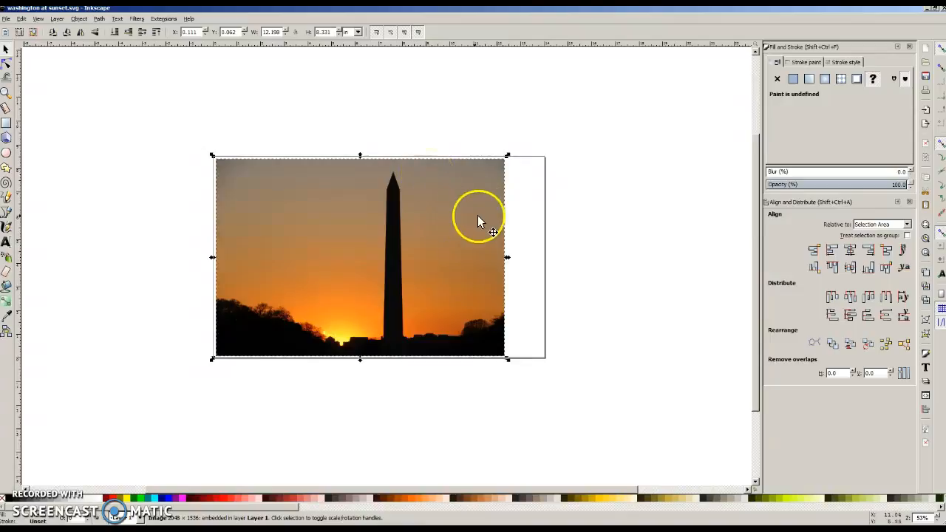
mouse_move(369, 218)
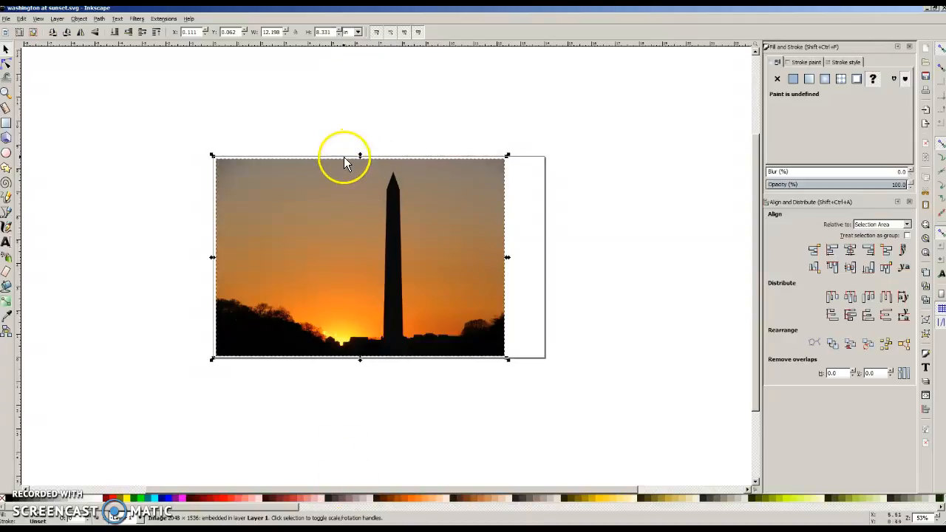
mouse_move(360, 362)
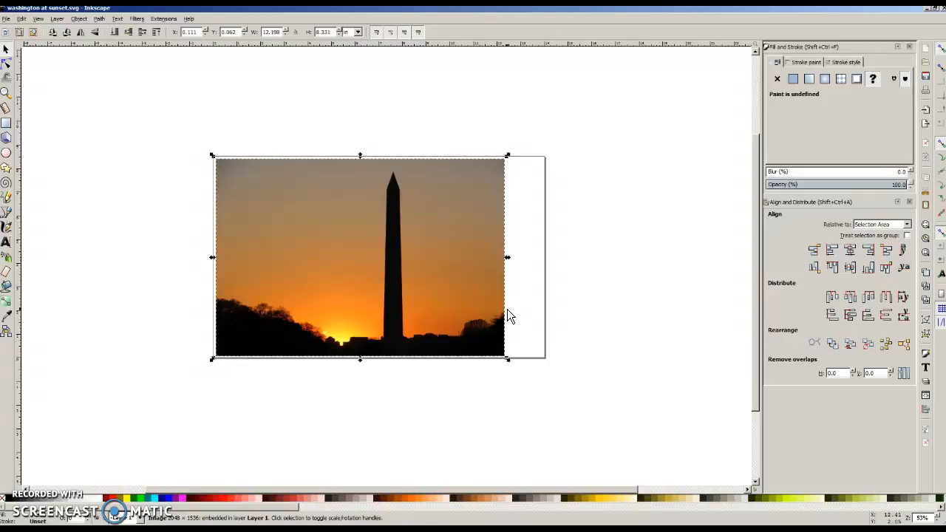
mouse_move(509, 316)
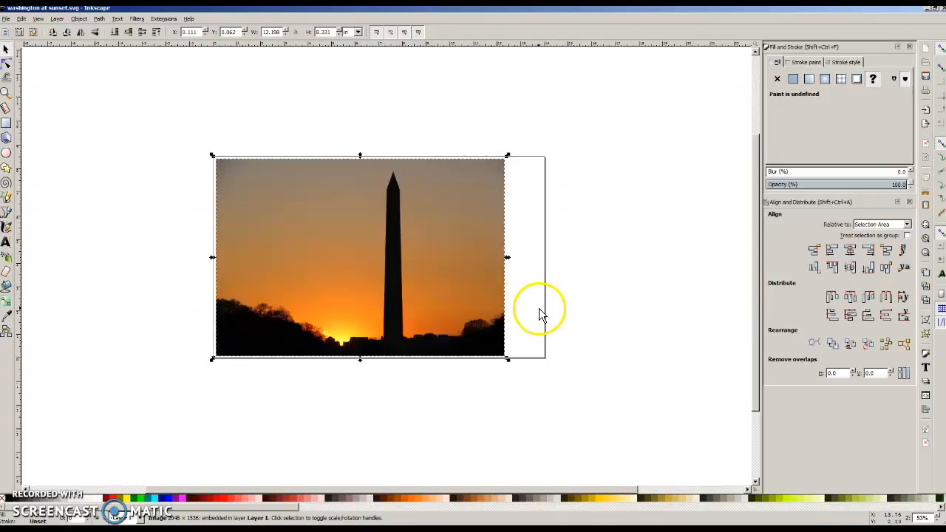
mouse_move(538, 319)
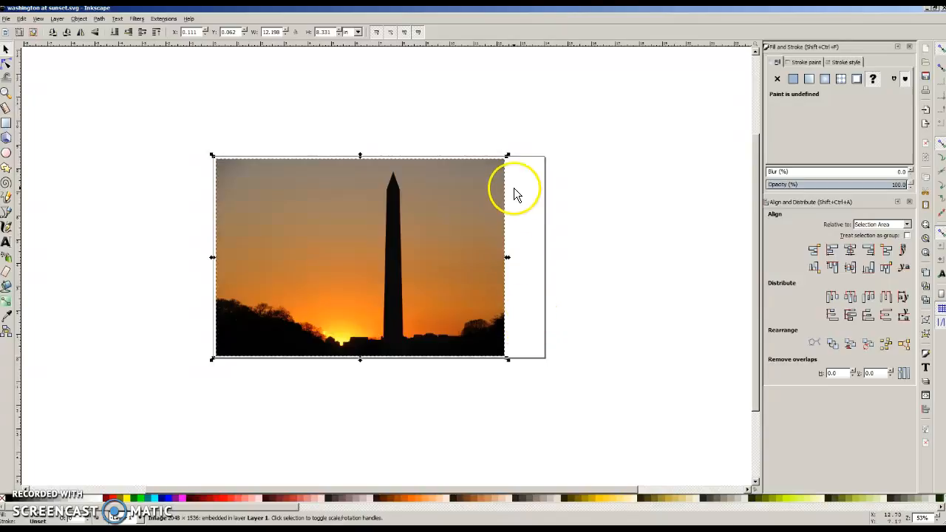
mouse_move(300, 214)
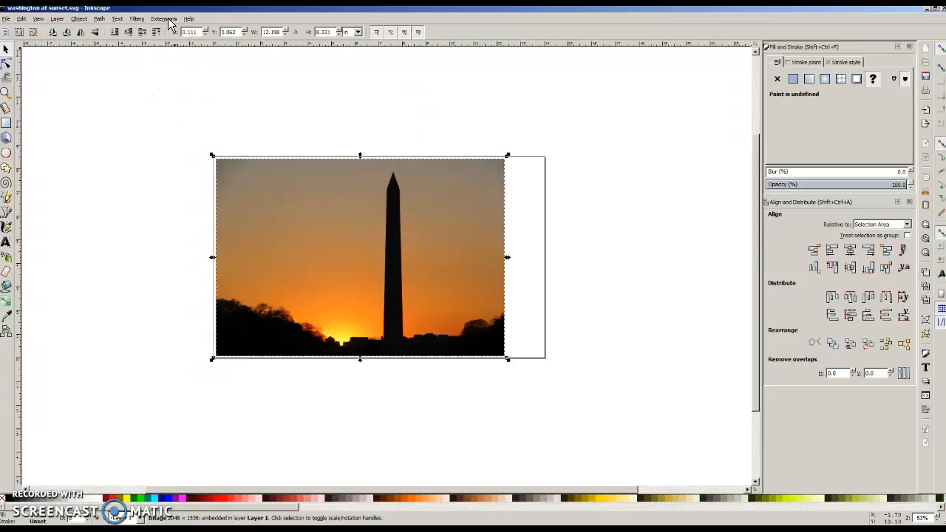
Open the Render > Lasercut Jigsaw extension, preset to 13 pieces across and 7 down.
left_click(164, 18)
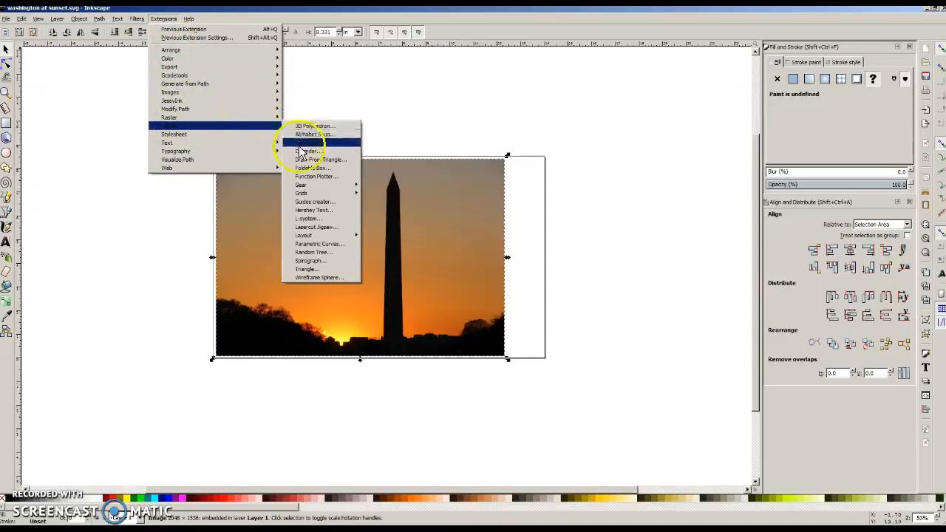
mouse_move(342, 235)
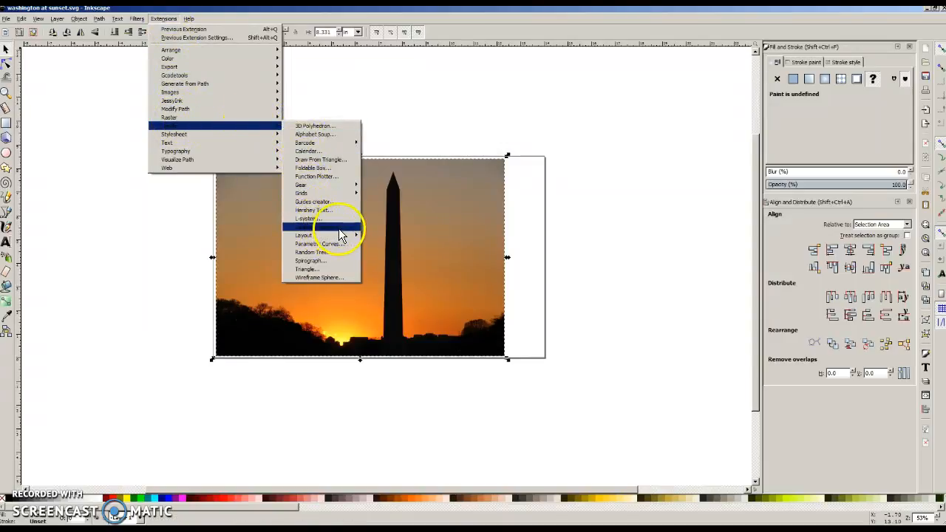
left_click(303, 235)
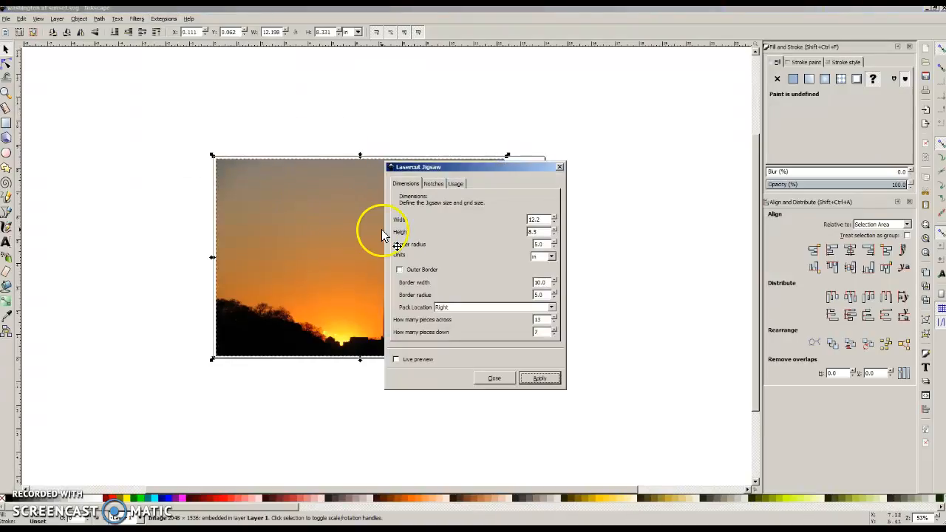
Move the jigsaw dialog aside, set Width to 12.3, and generate the 13-by-7 outline.
left_click_drag(476, 167, 602, 122)
type("5")
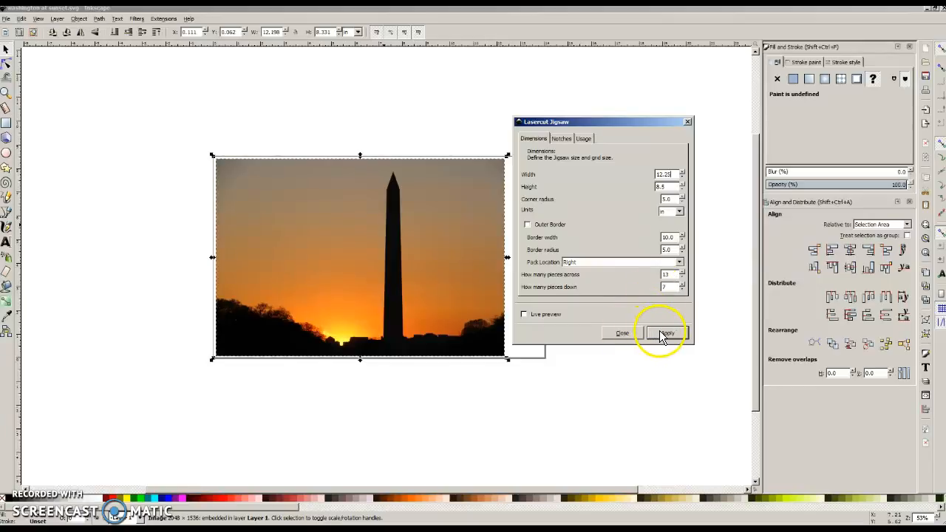
left_click(667, 333)
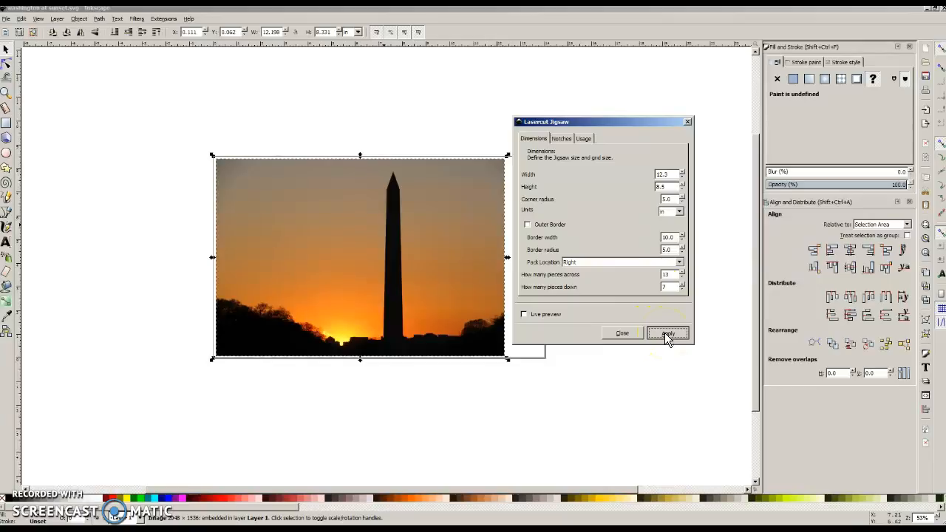
left_click(668, 334)
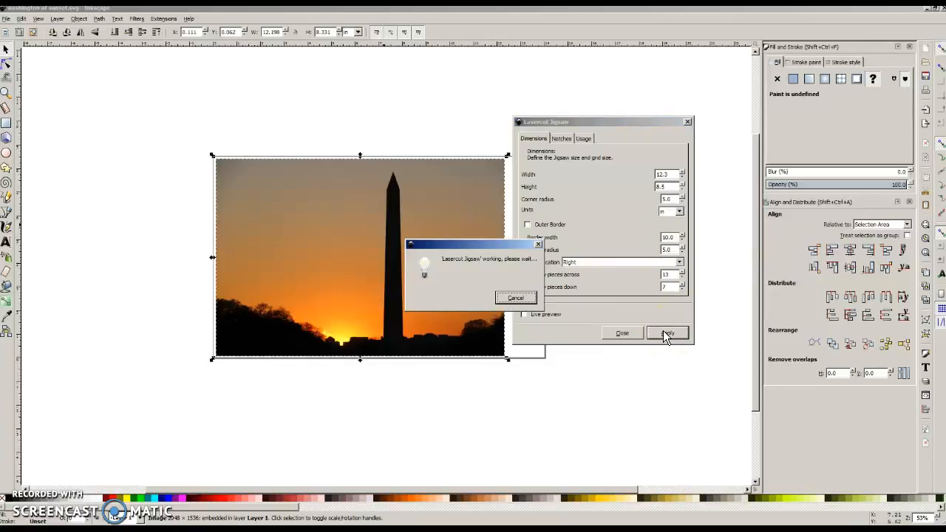
left_click(667, 333)
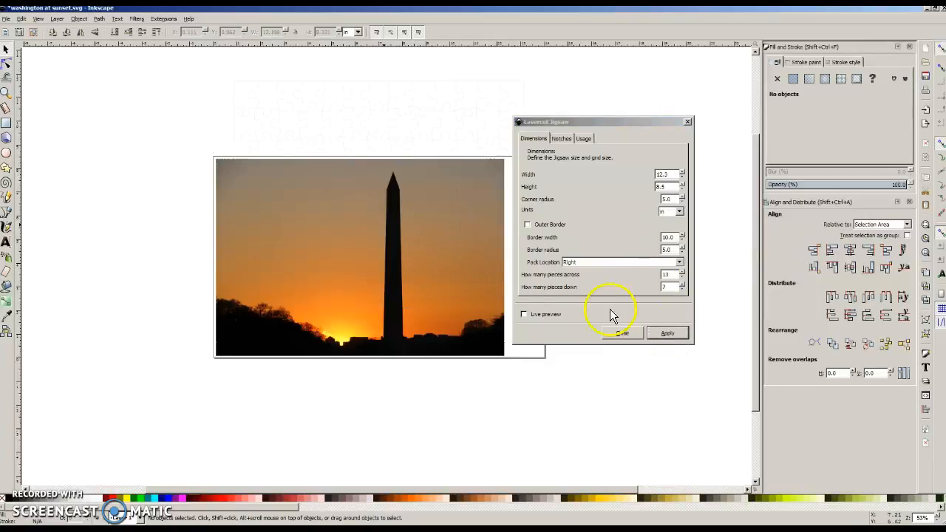
Drag the Lasercut Jigsaw dialog further right, clear of the photo.
left_click_drag(547, 122, 657, 108)
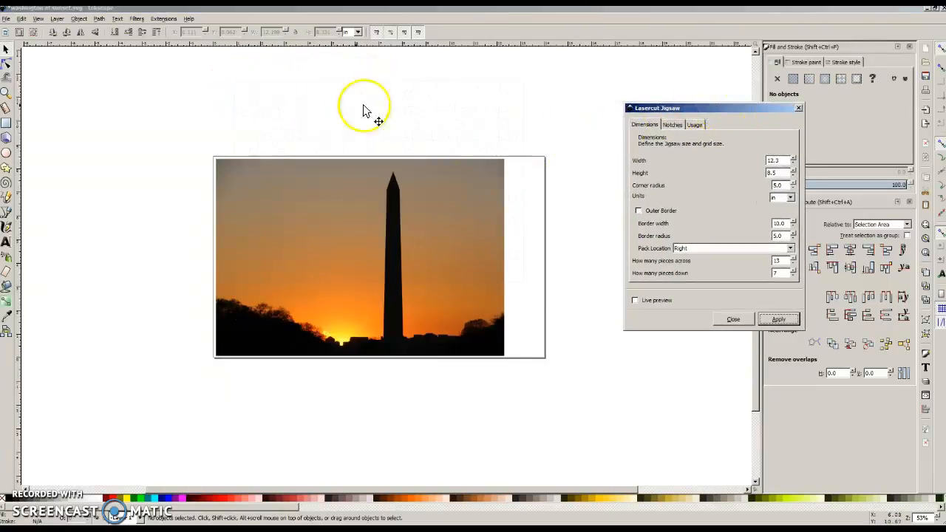
mouse_move(517, 122)
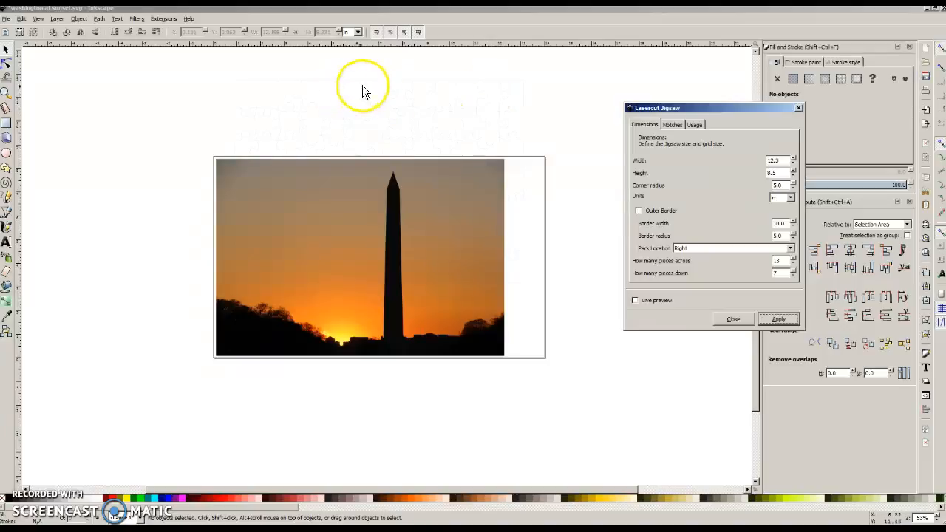
mouse_move(280, 107)
type("9")
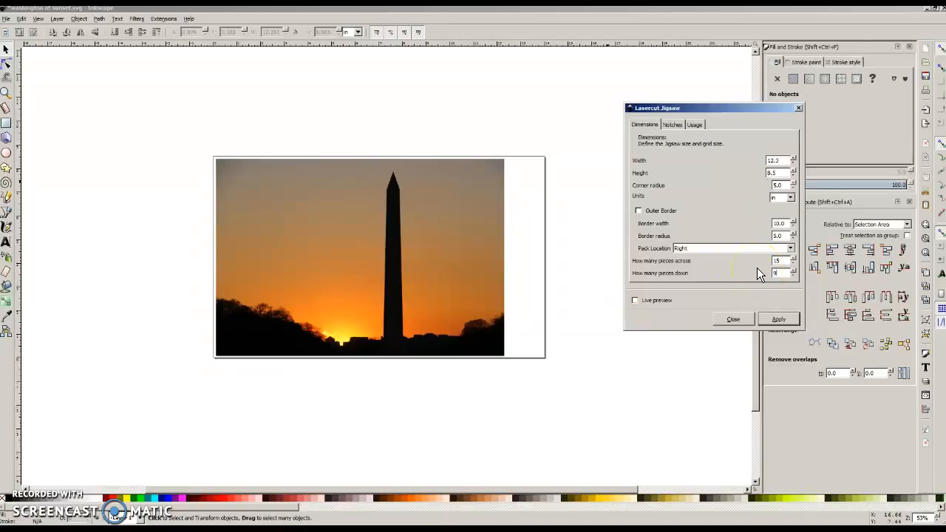
Generate a fresh faint jigsaw outline with 13 pieces across and 8 down.
left_click(779, 319)
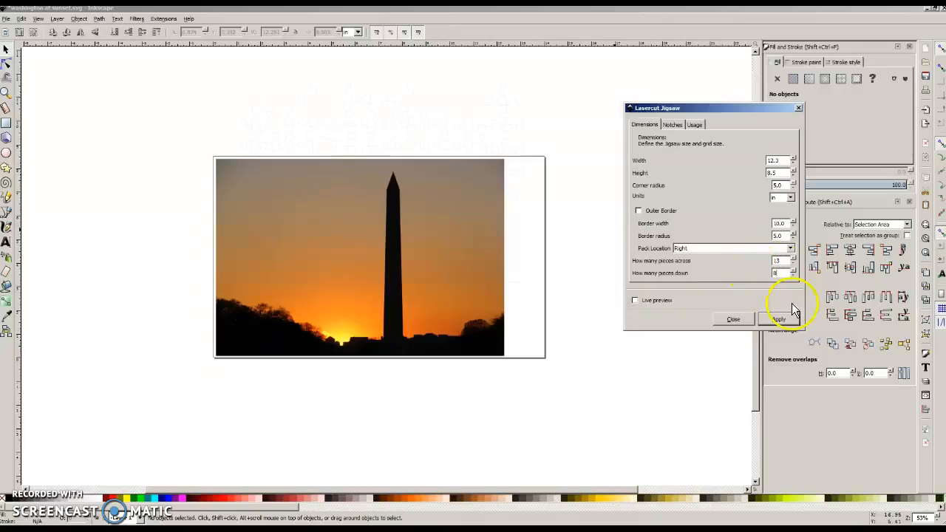
Place the faint 13-by-8 jigsaw group over the sunset photo.
left_click(778, 318)
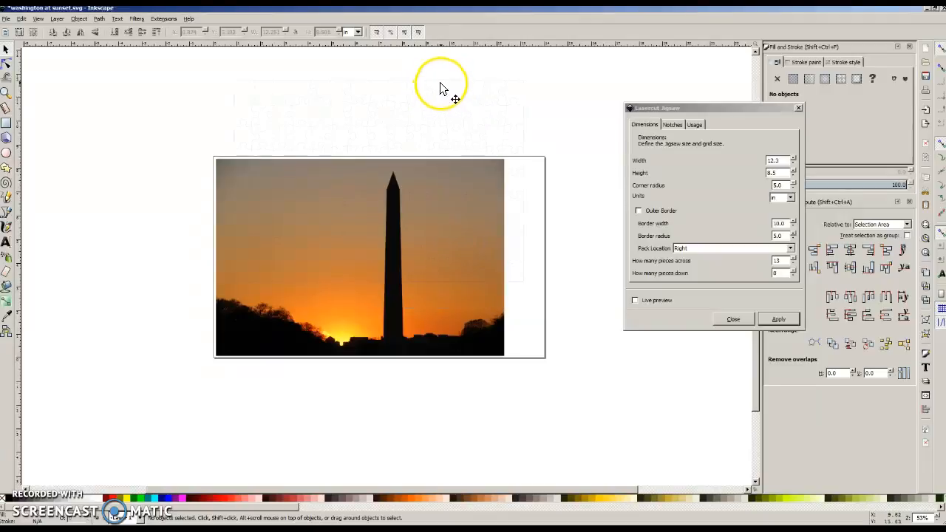
mouse_move(487, 98)
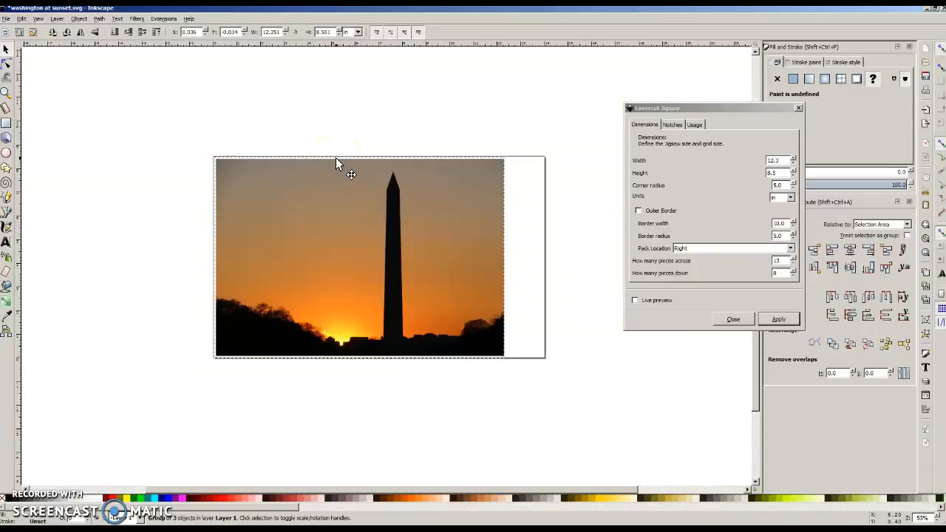
Move the jigsaw group back above the photo and close the Lasercut Jigsaw dialog.
left_click(776, 160)
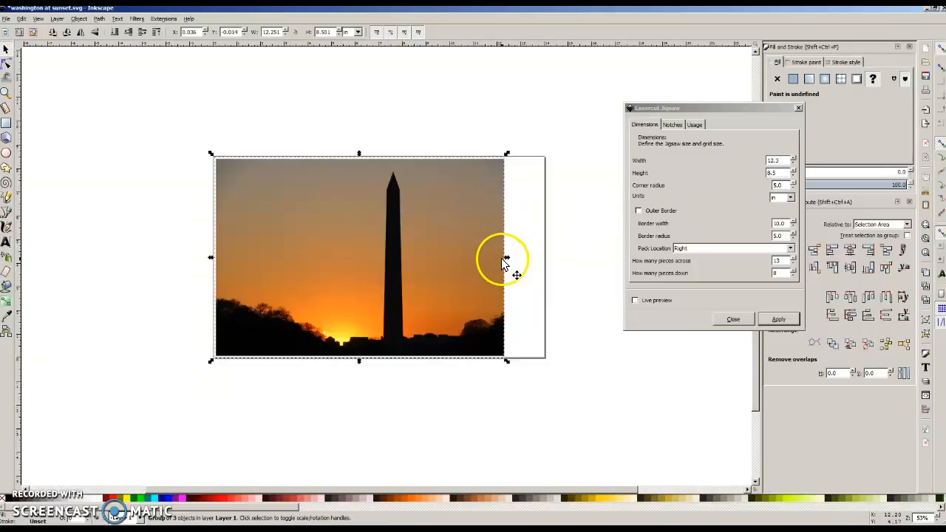
mouse_move(379, 200)
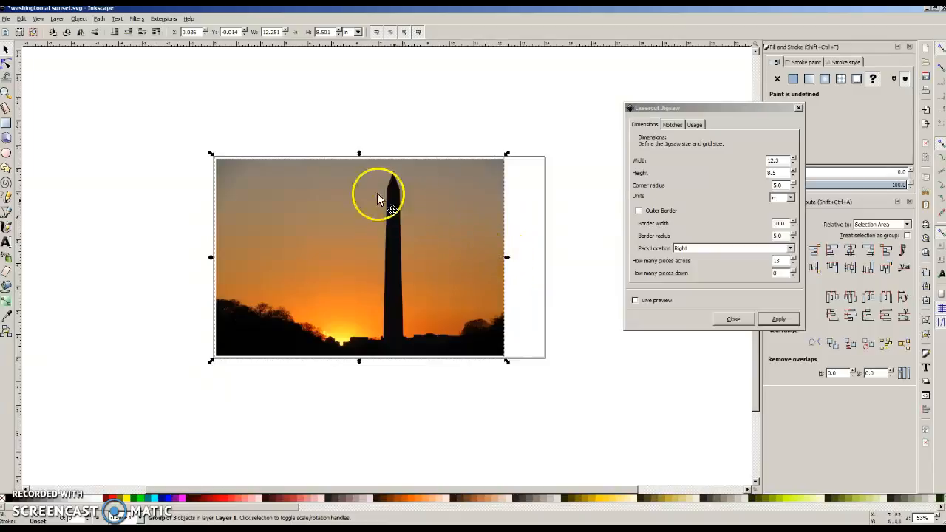
mouse_move(362, 163)
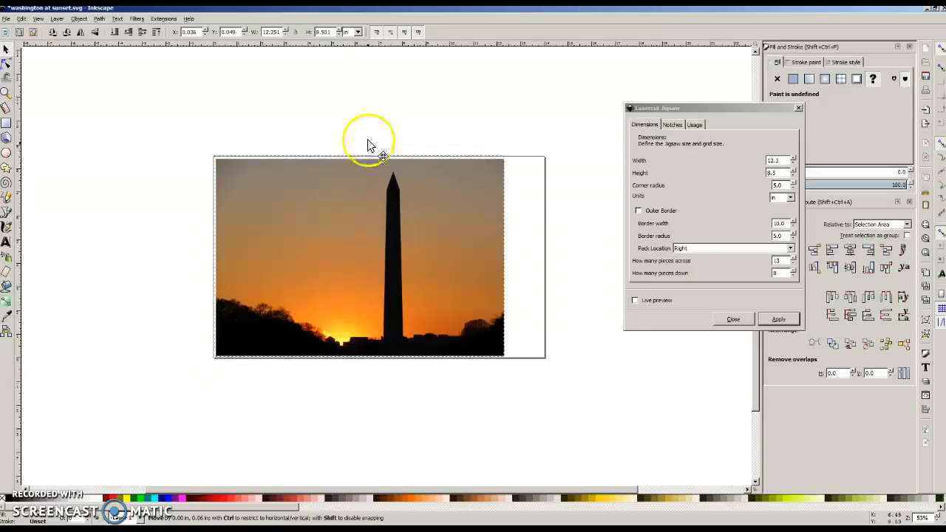
left_click(732, 319)
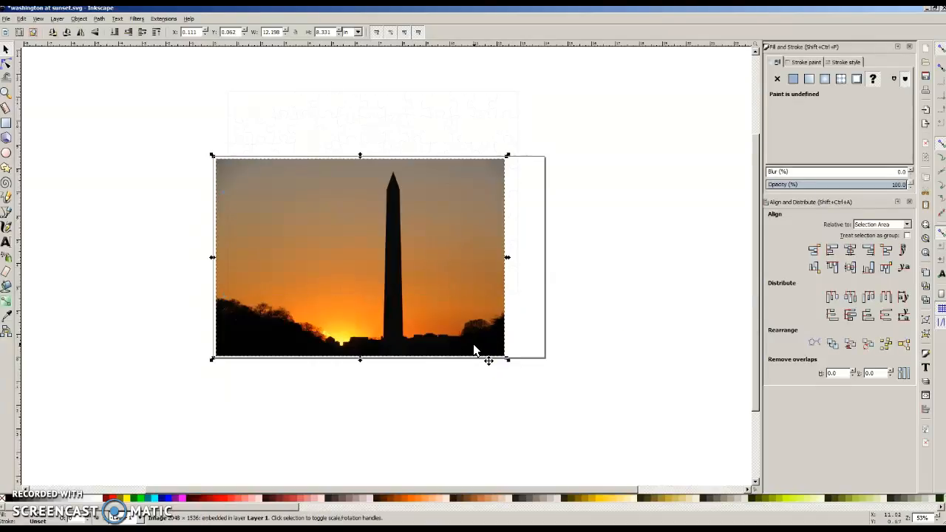
Delete the sunset photo and drag the 13-by-8 jigsaw outline onto the page.
key("Delete")
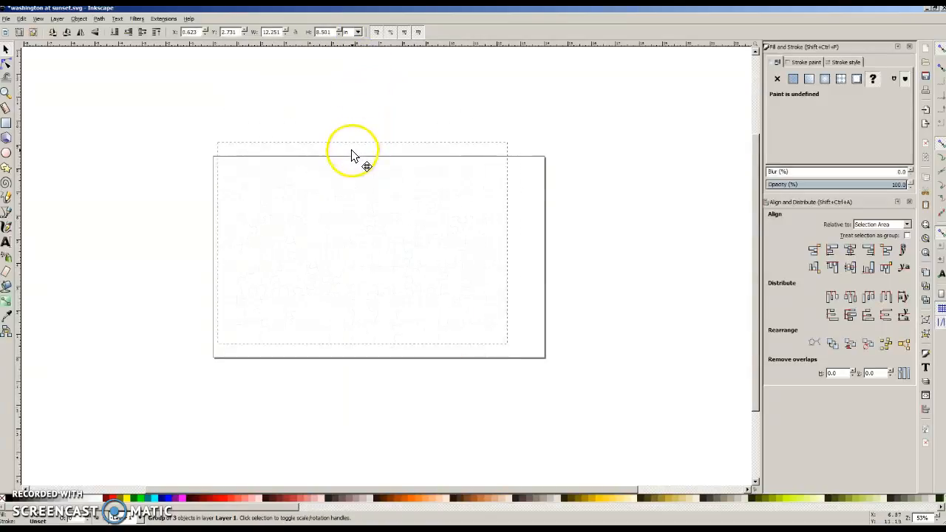
left_click_drag(366, 166, 352, 174)
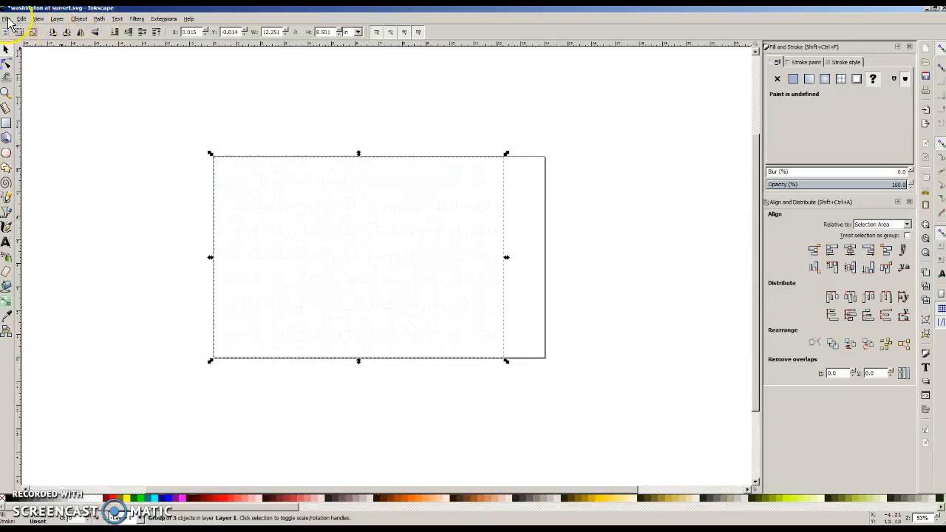
Save the drawing as 'washington at sunset pieces.svg' in the Puzzle Project folder.
left_click(7, 18)
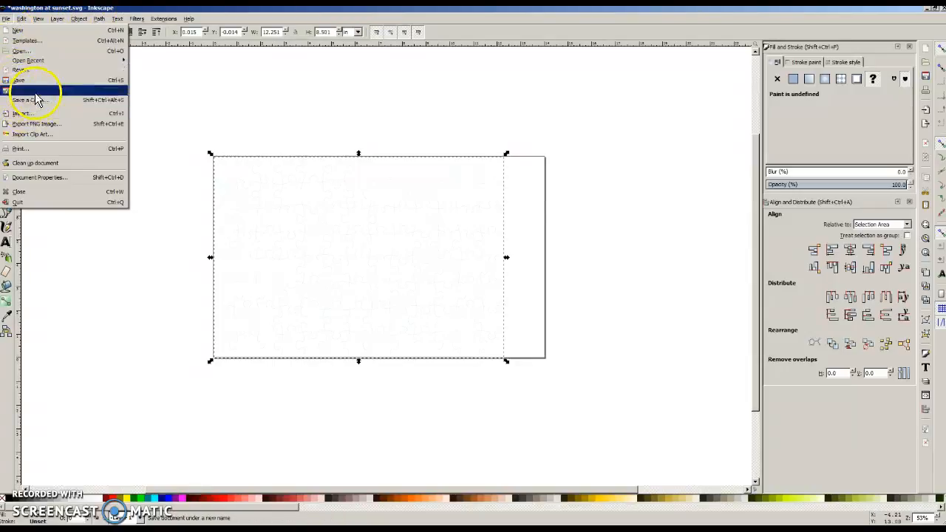
left_click(22, 100)
type("washington at sunset pieces")
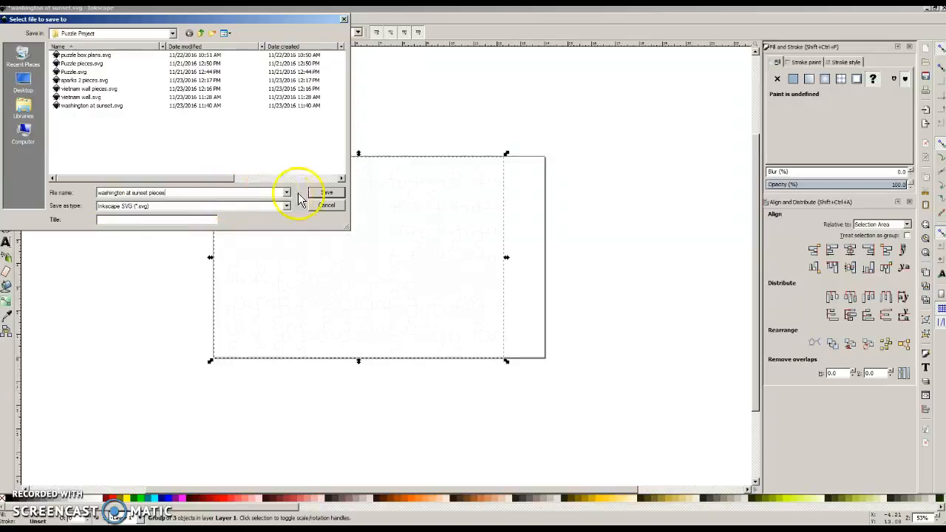
left_click(326, 192)
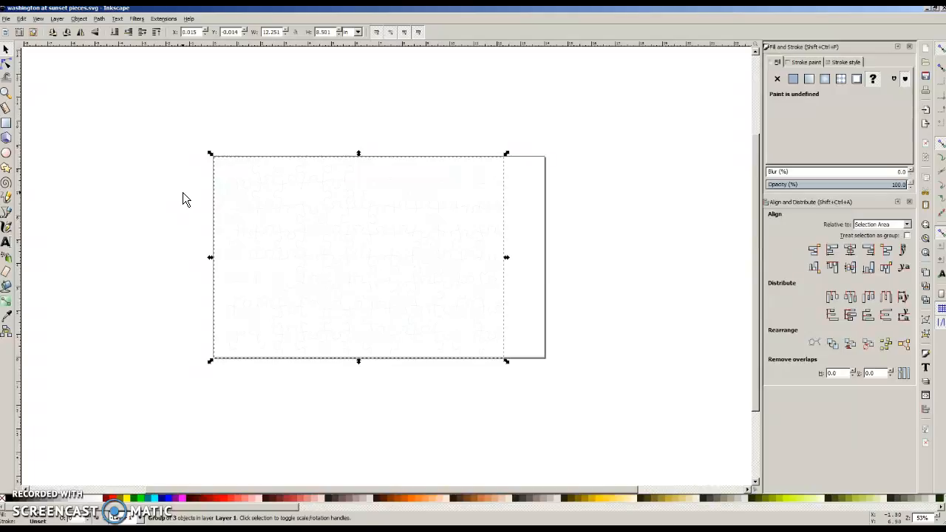
mouse_move(183, 193)
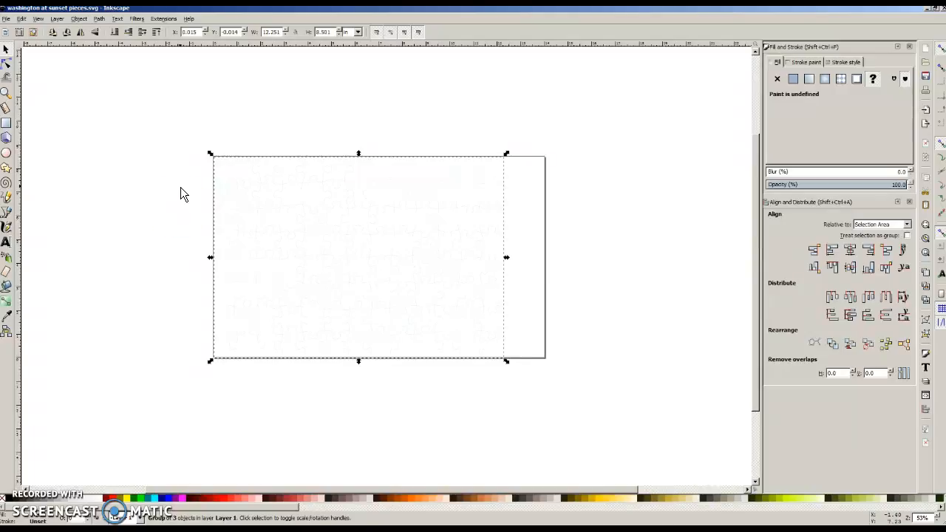